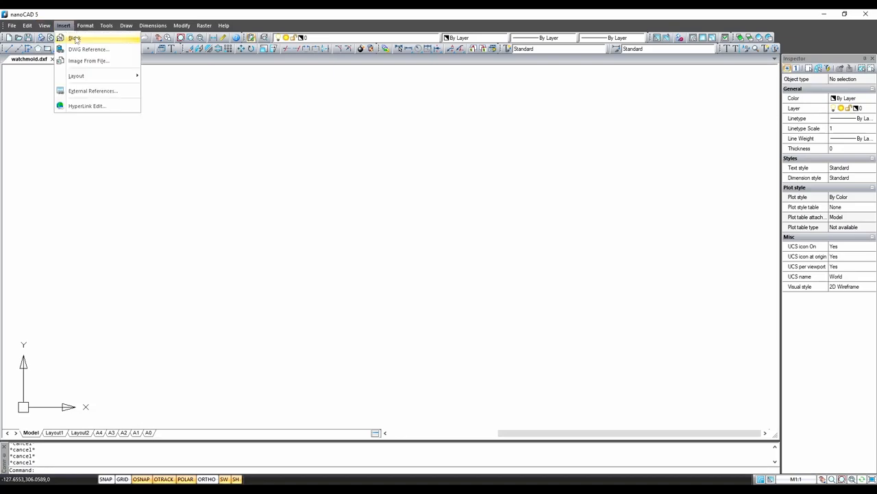
Insert the scanned watch photo scan.jpg into the drawing as a raster image
{"action": "left_click", "coordinate": [88, 60]}
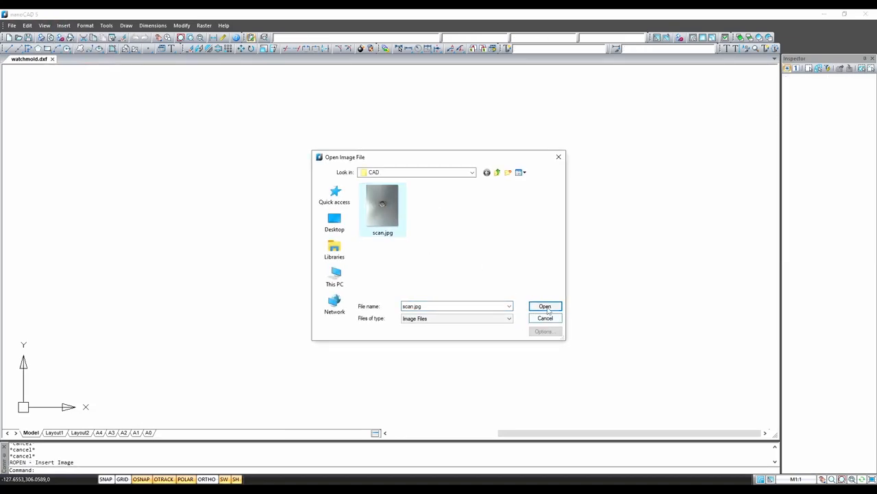
{"action": "left_click", "coordinate": [545, 306]}
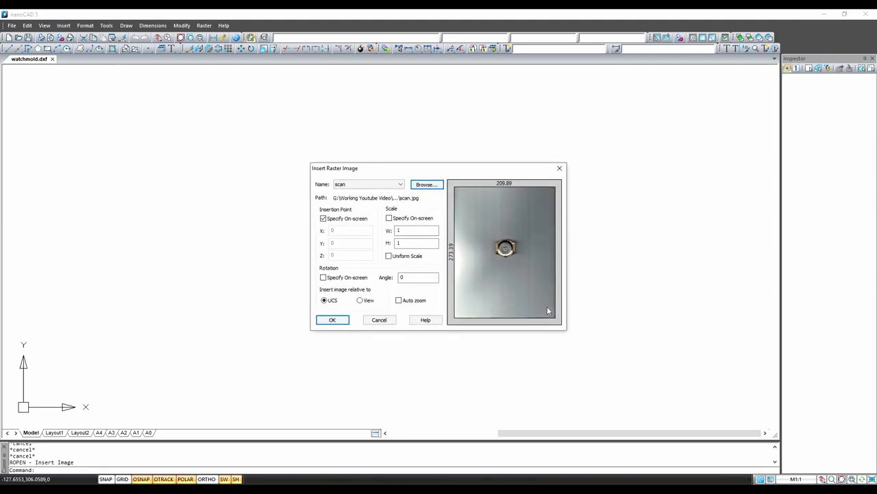
{"action": "left_click", "coordinate": [331, 319]}
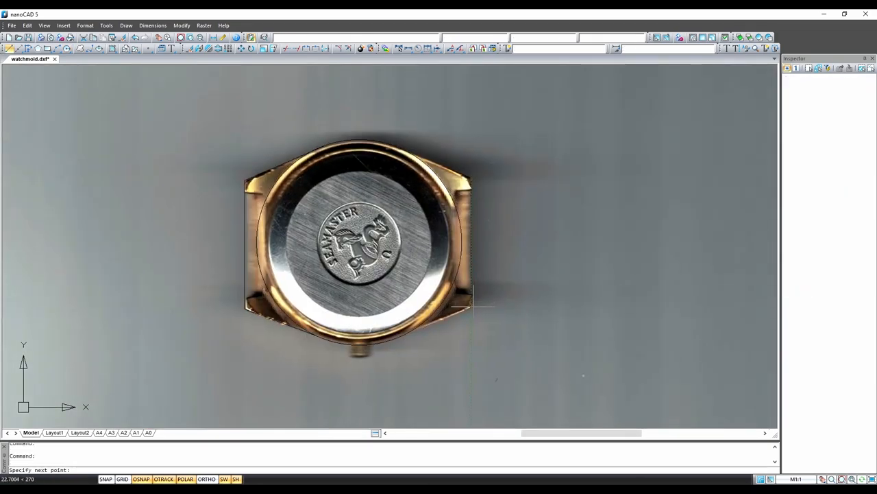
Zoom in on the scanned watch image to trace the case edge
{"action": "scroll", "scroll_direction": "up", "scroll_amount": 3}
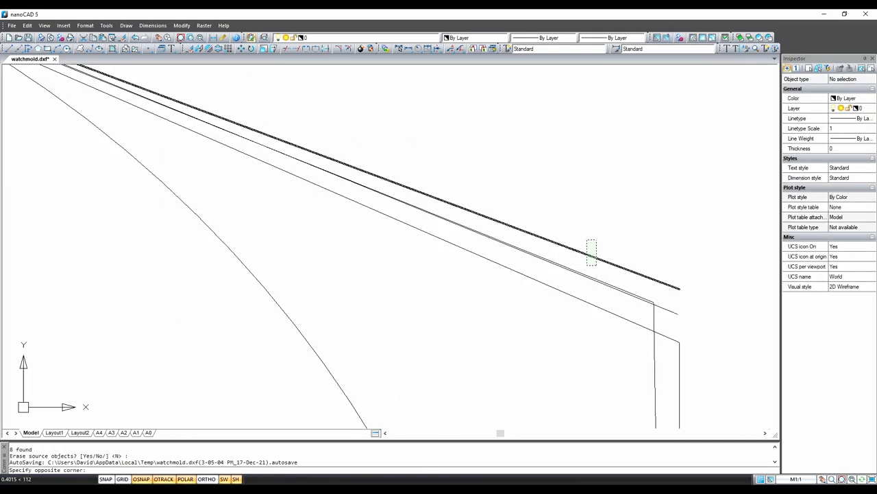
Window-select and erase the leftover traced lines, then start ALIGN on the outline
{"action": "left_click", "coordinate": [578, 296]}
{"action": "type", "text": "a"}
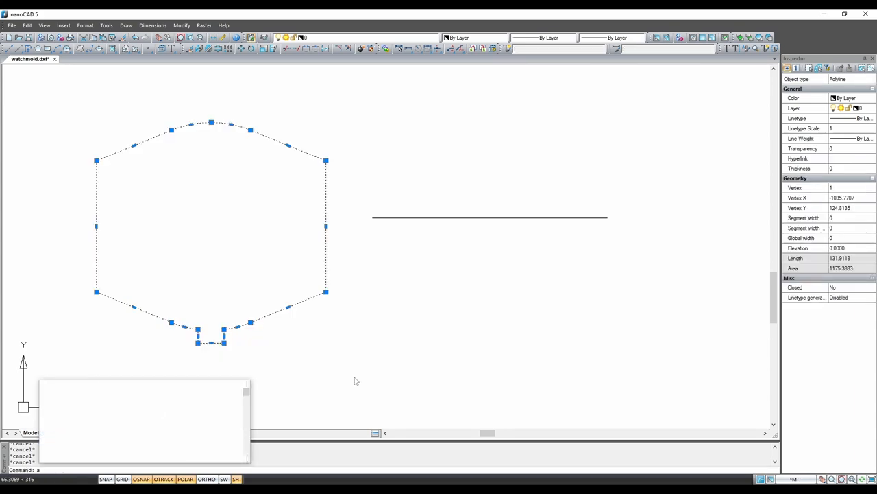
{"action": "type", "text": "ALIGN"}
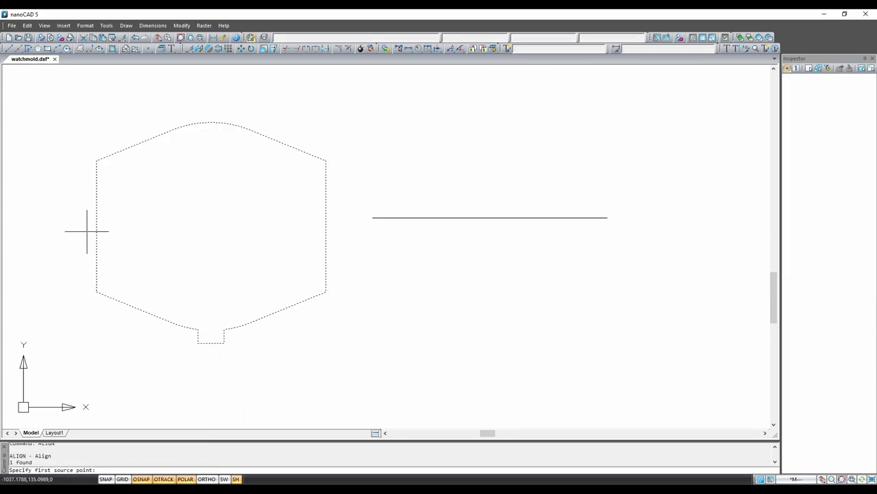
Pick the outline's first alignment point to scale it to the reference line
{"action": "left_click", "coordinate": [372, 218]}
{"action": "type", "text": "yes"}
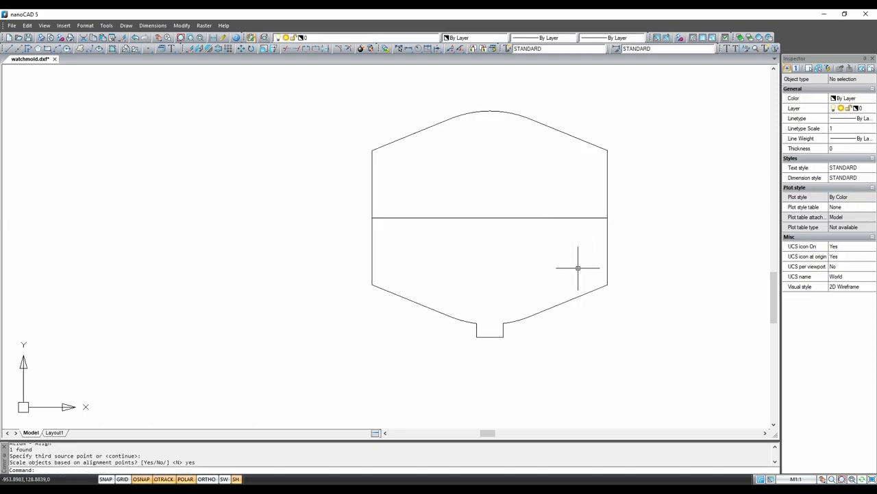
{"action": "type", "text": "OFFCLIP"}
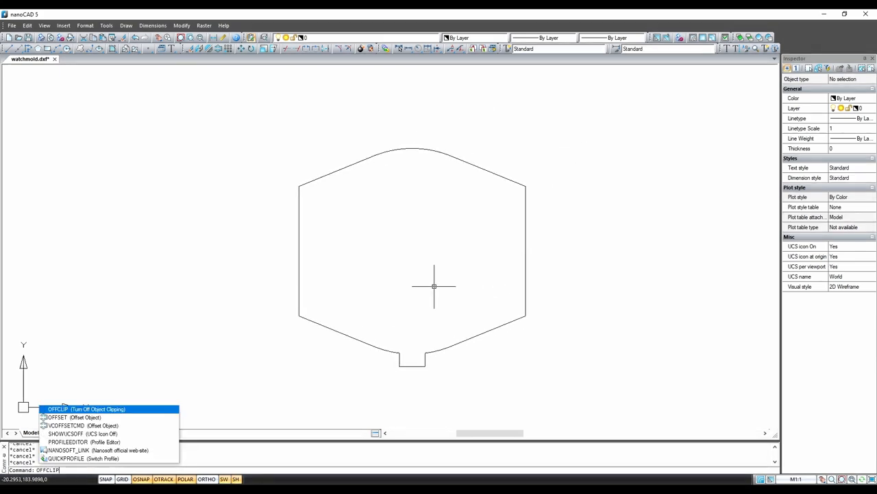
Offset the watch-case outline 3 units outward, then enter distance 10 for another offset
{"action": "left_click", "coordinate": [73, 417]}
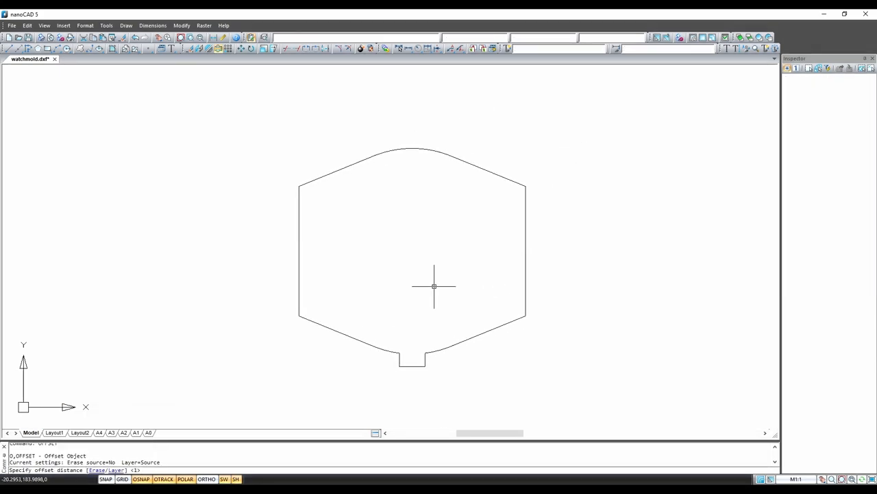
{"action": "type", "text": "3"}
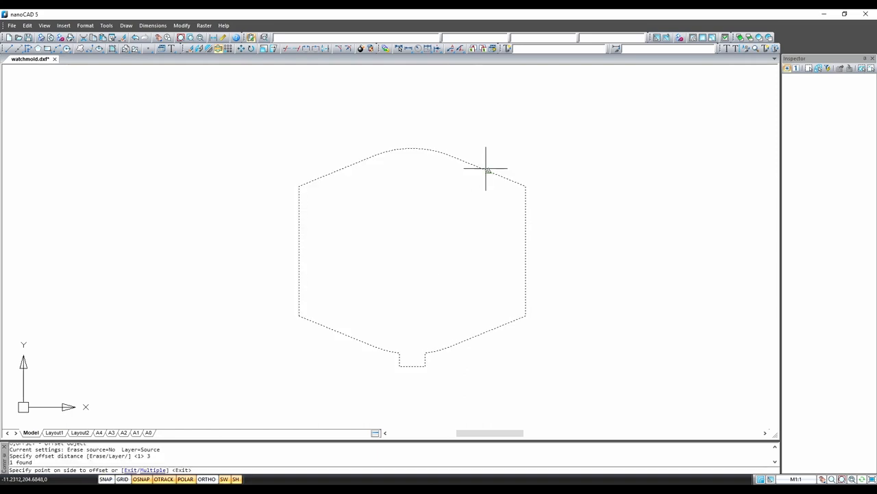
{"action": "left_click", "coordinate": [457, 261]}
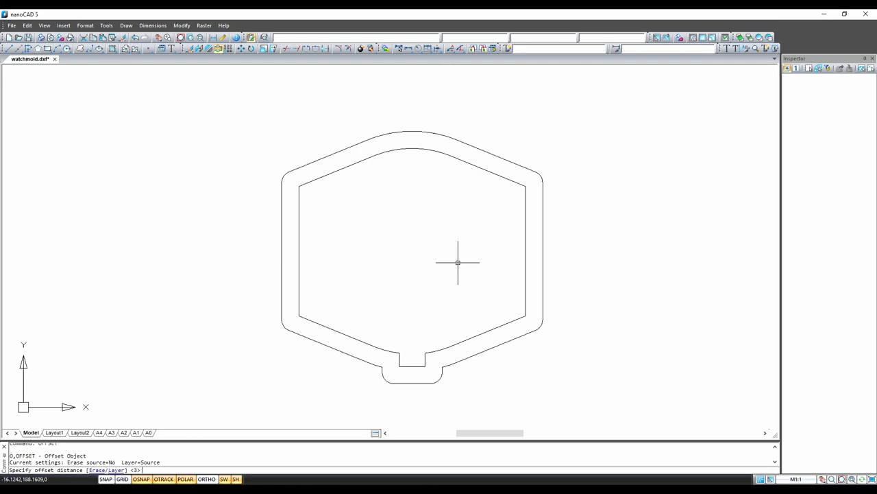
{"action": "type", "text": "10"}
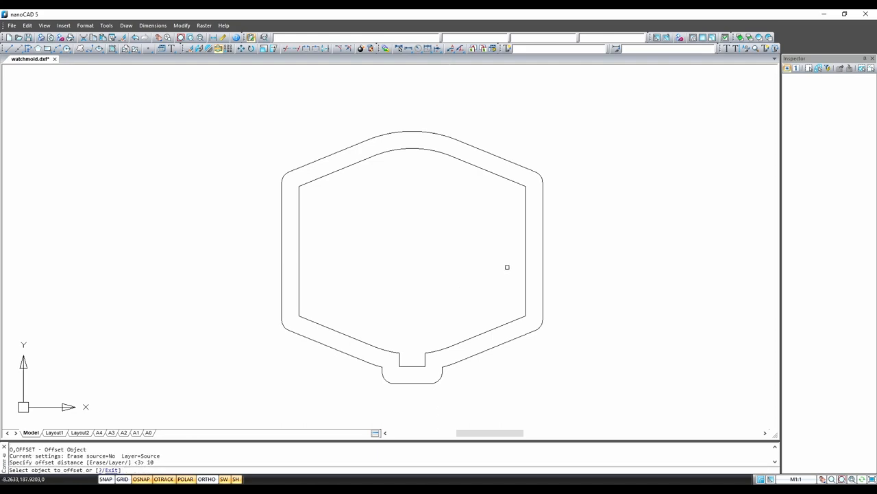